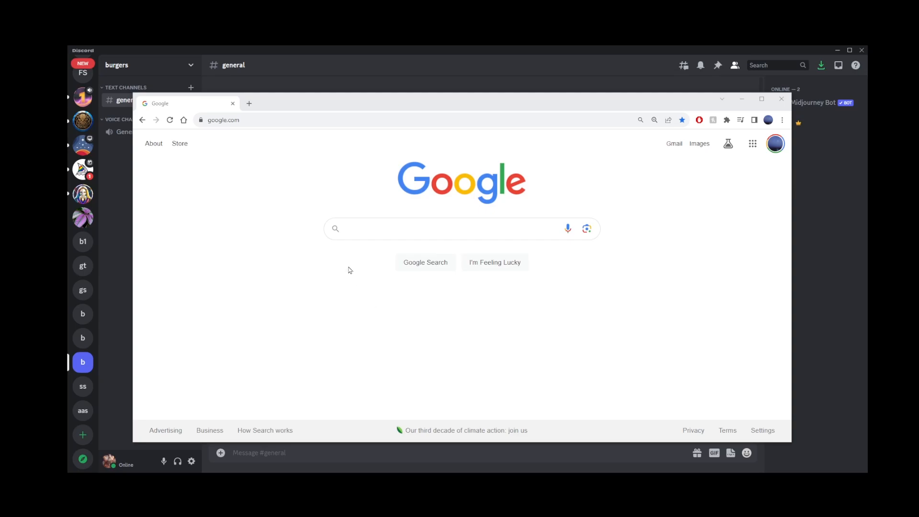
{"action": "mouse_move", "coordinate": [352, 270]}
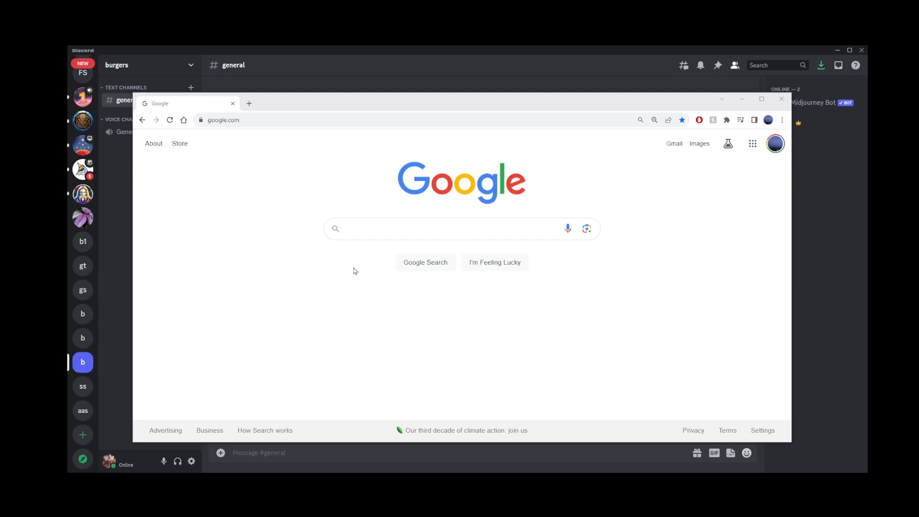
{"action": "mouse_move", "coordinate": [294, 267]}
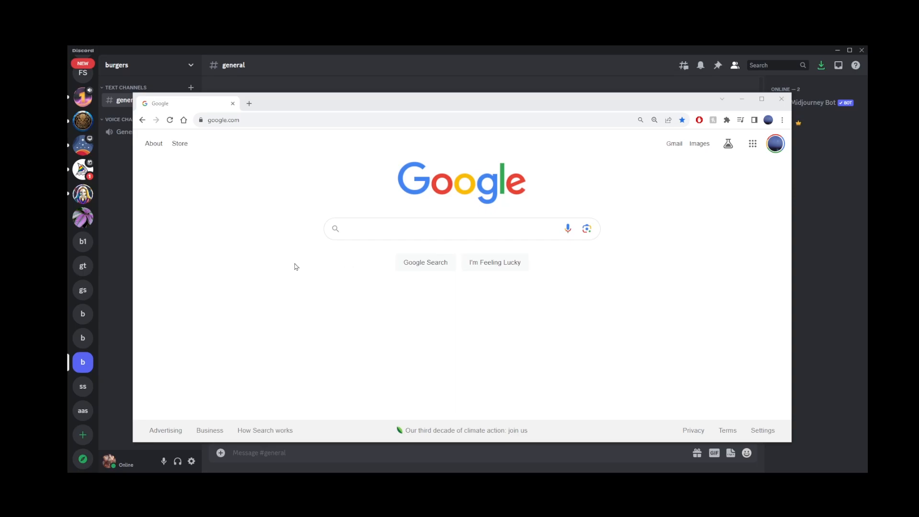
{"action": "mouse_move", "coordinate": [297, 264]}
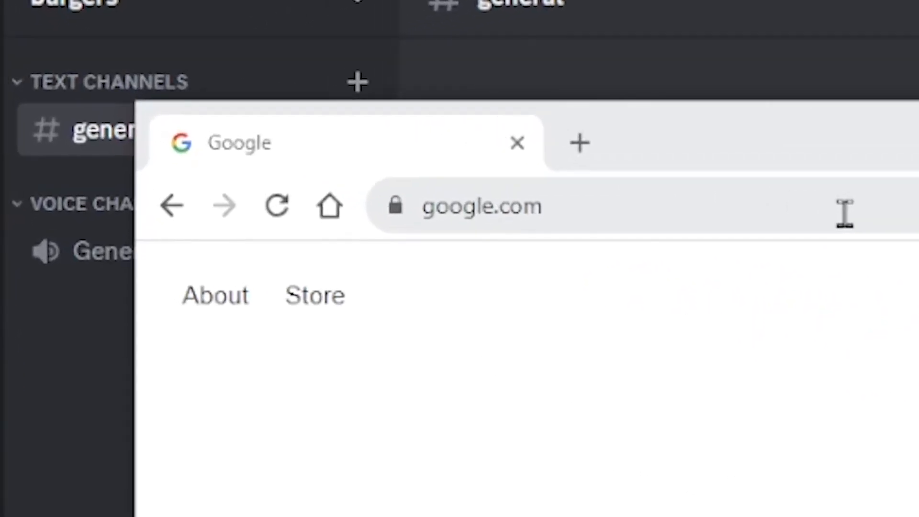
Step: Load mee6.xyz in Chrome and accept the cookie notice
{"action": "left_click", "coordinate": [480, 206]}
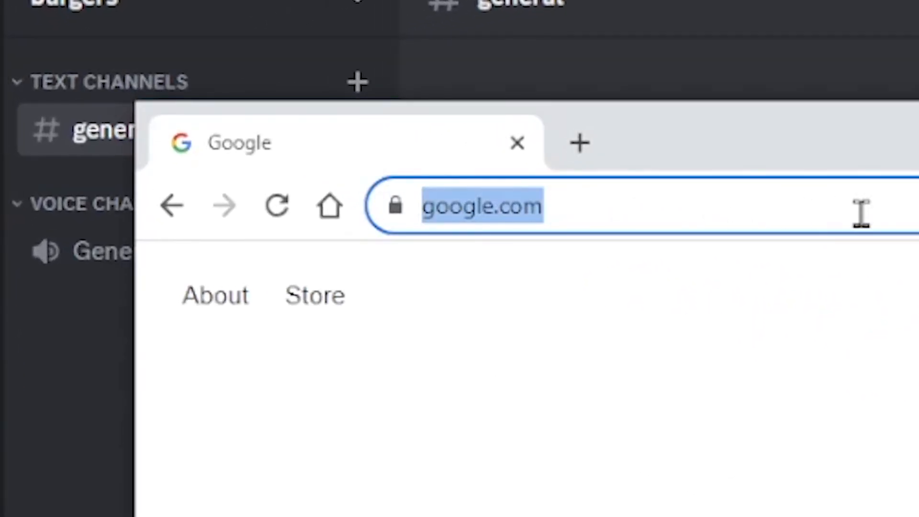
{"action": "type", "text": "https://mee6.xyz/"}
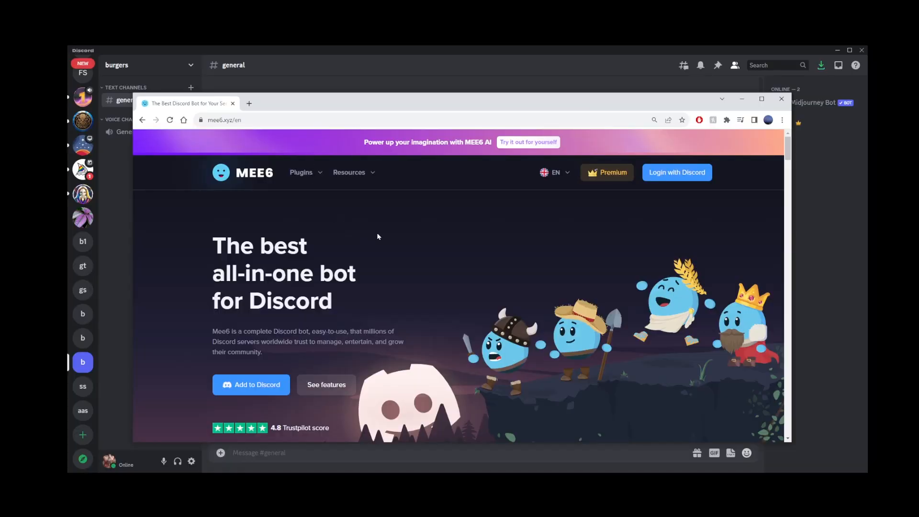
{"action": "scroll", "scroll_direction": "down", "scroll_amount": 3}
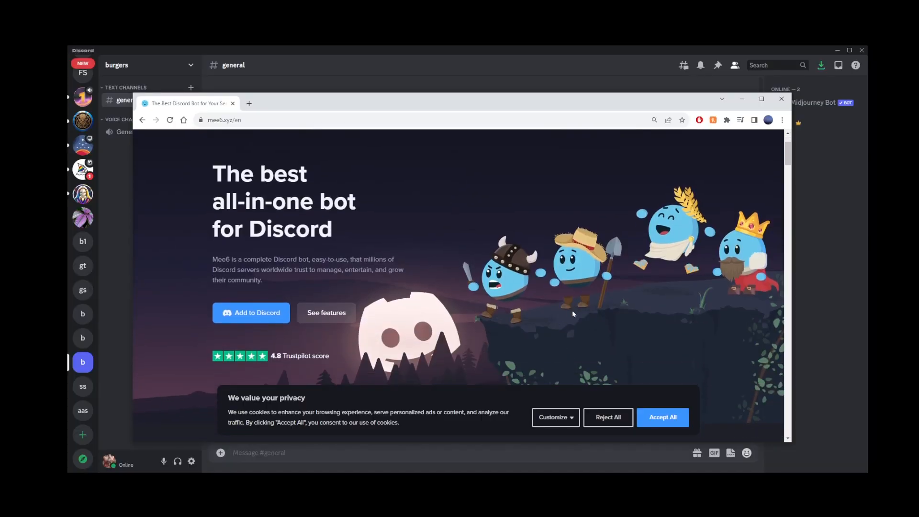
{"action": "left_click", "coordinate": [661, 417]}
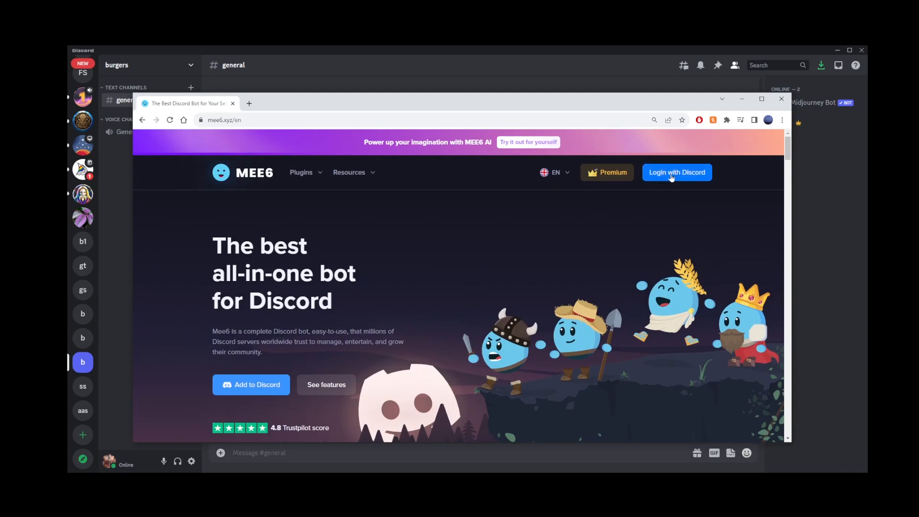
Step: Log in to MEE6 with Discord and authorize access
{"action": "left_click", "coordinate": [676, 173]}
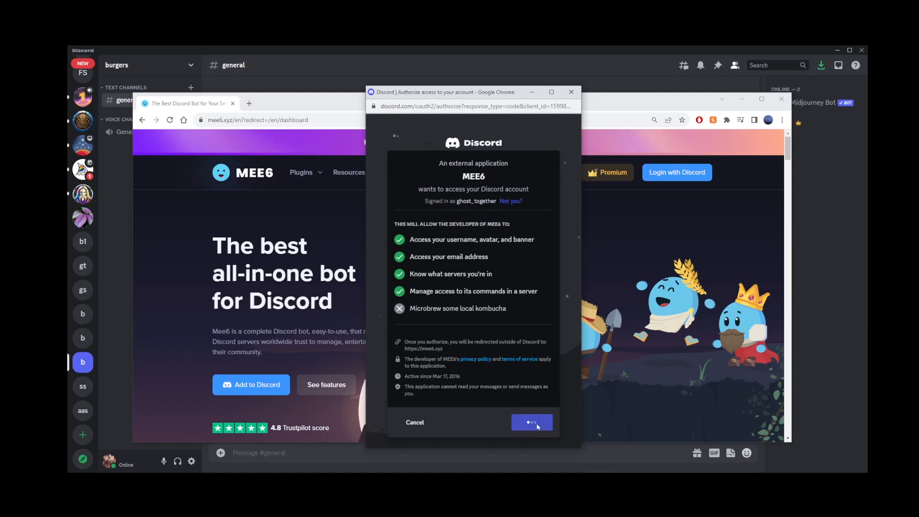
{"action": "left_click", "coordinate": [530, 422]}
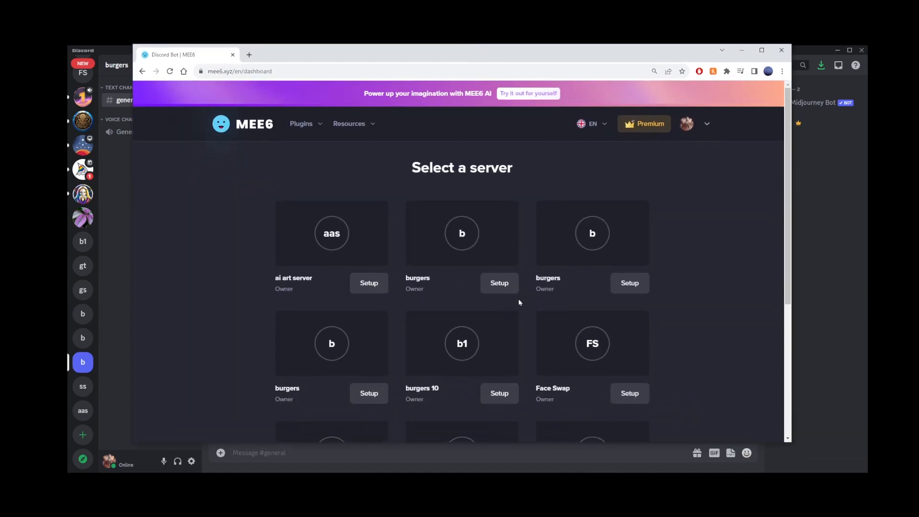
{"action": "mouse_move", "coordinate": [526, 296]}
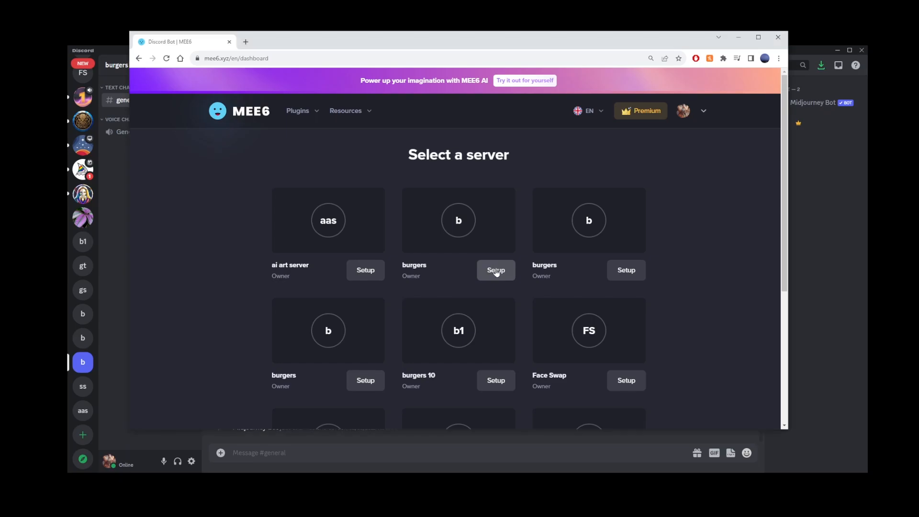
Step: Set up MEE6 on the burgers server, confirm in Discord, and pass the human check
{"action": "left_click", "coordinate": [495, 270]}
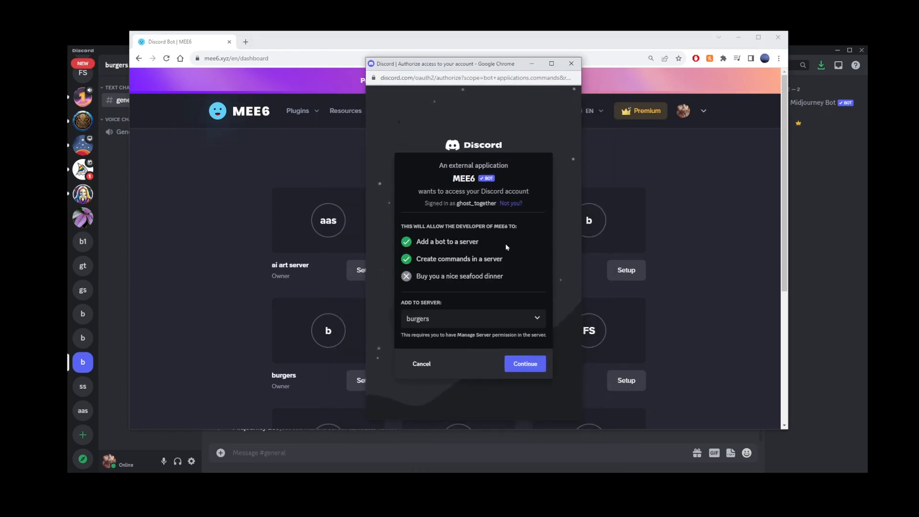
{"action": "left_click", "coordinate": [524, 363]}
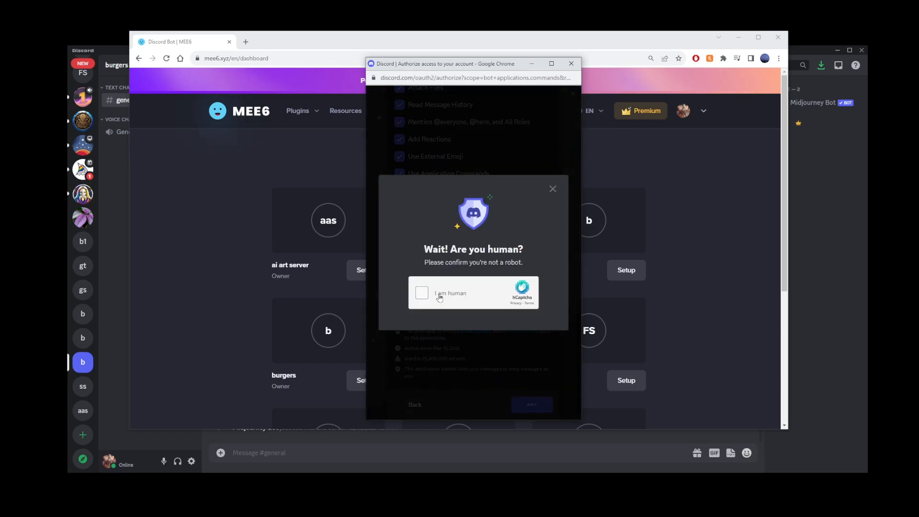
{"action": "left_click", "coordinate": [421, 293]}
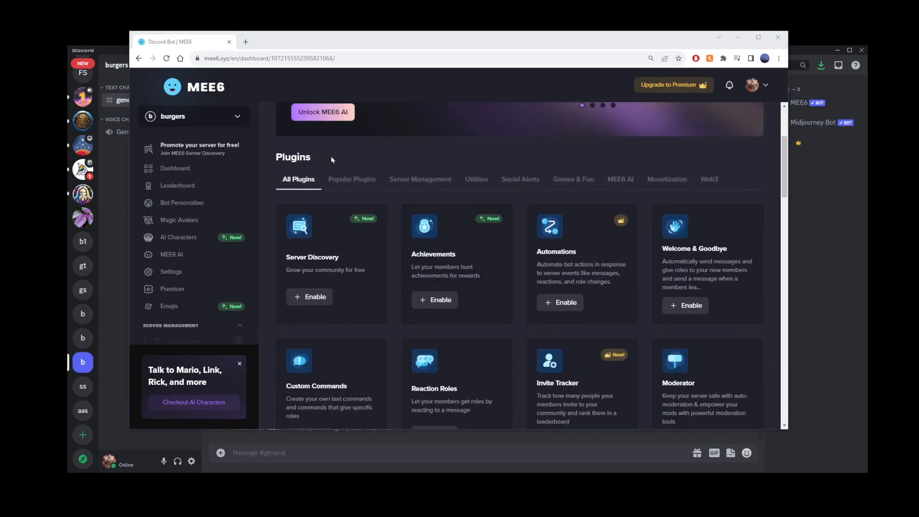
Step: Enable and activate Welcome & Goodbye from the Popular Plugins list
{"action": "left_click", "coordinate": [352, 179]}
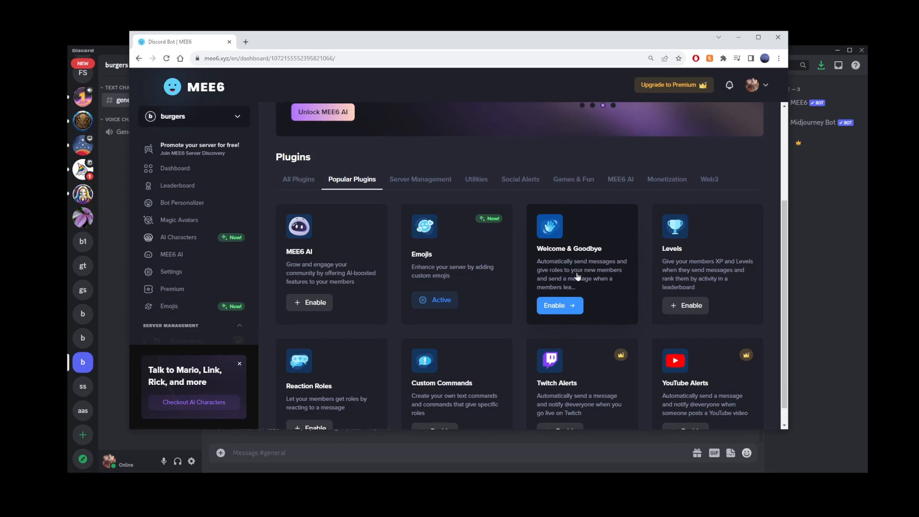
{"action": "left_click", "coordinate": [558, 305]}
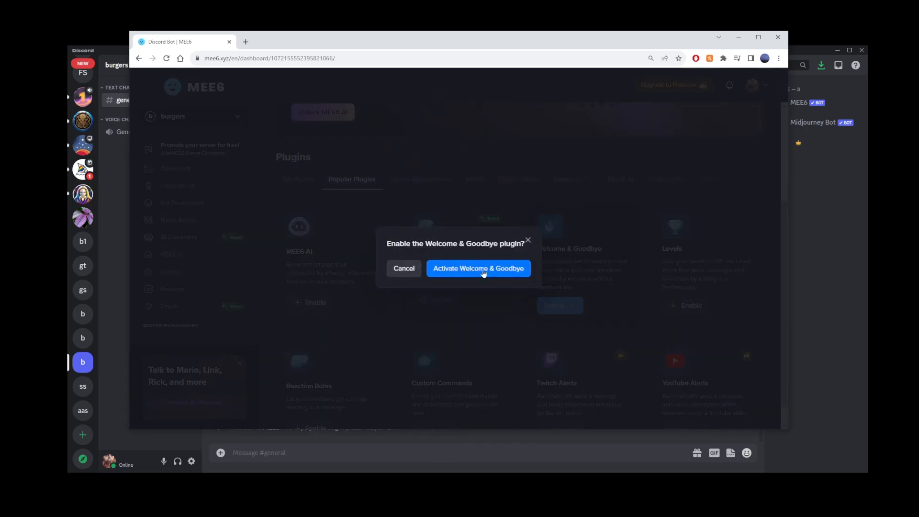
{"action": "left_click", "coordinate": [478, 268]}
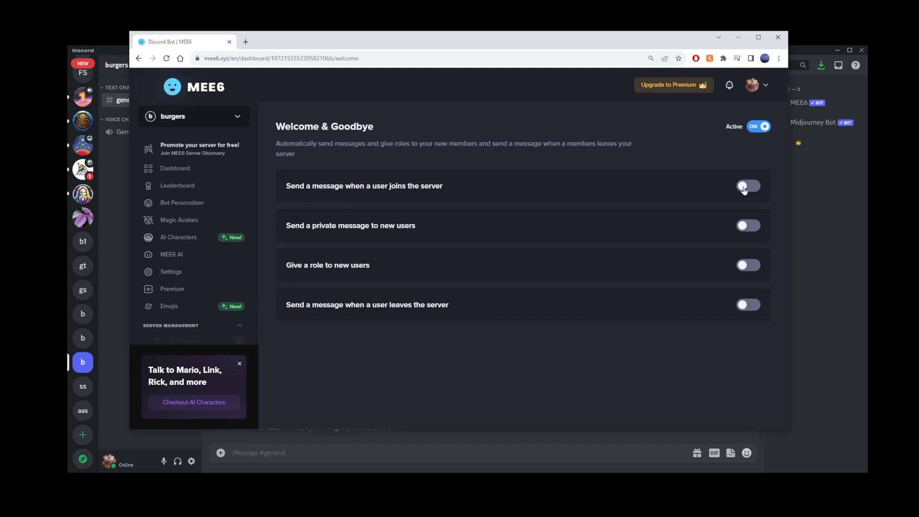
Step: Switch on join messages and set the welcome channel to #general
{"action": "left_click", "coordinate": [747, 186]}
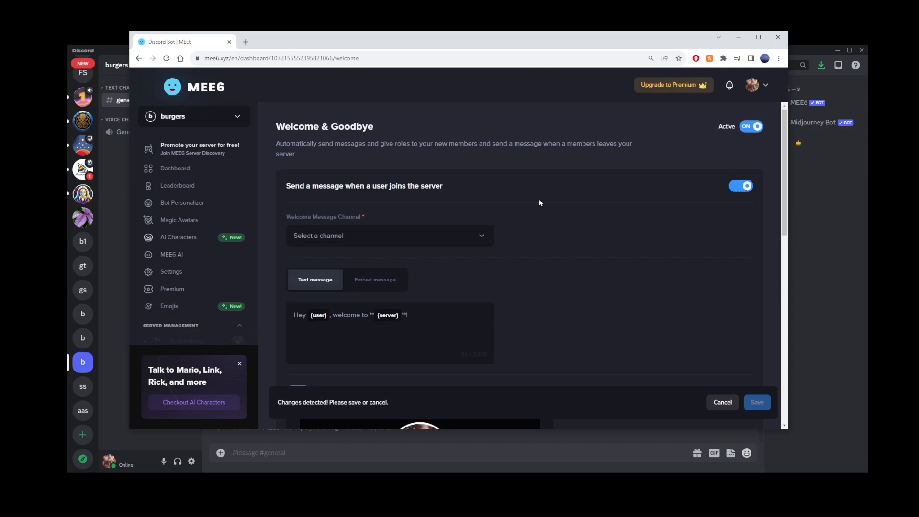
{"action": "left_click", "coordinate": [389, 234]}
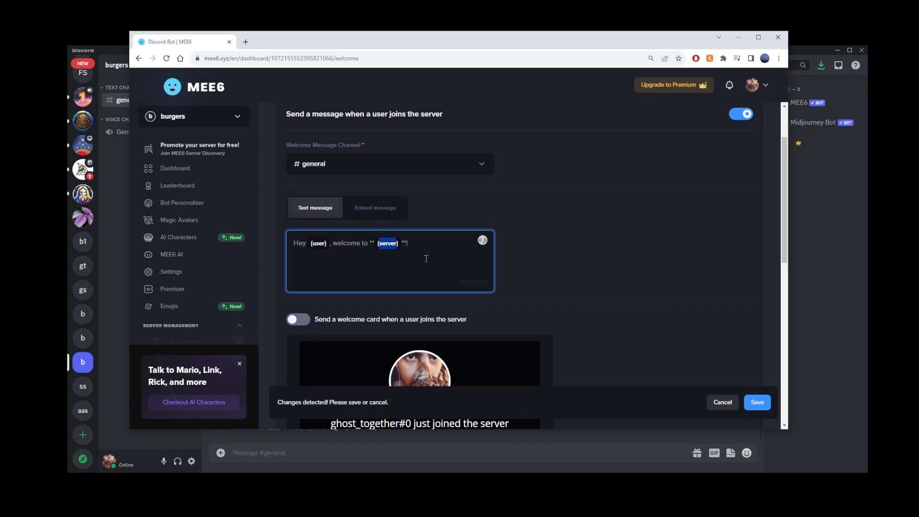
Step: Scroll down through the remaining welcome settings
{"action": "scroll", "scroll_direction": "down", "scroll_amount": 3}
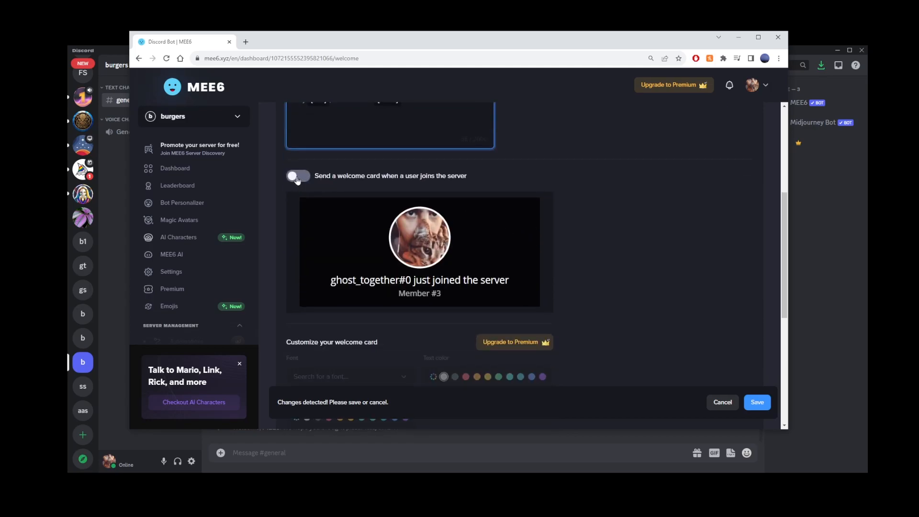
{"action": "mouse_move", "coordinate": [368, 178]}
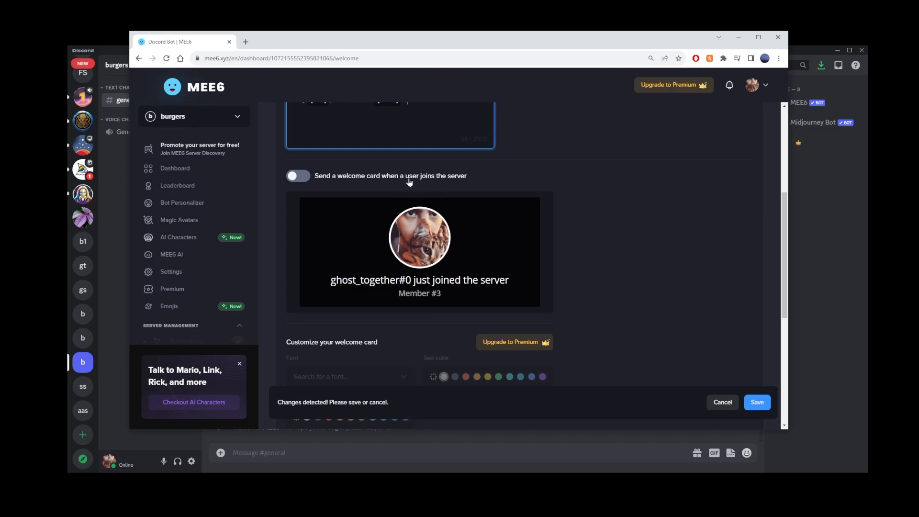
{"action": "scroll", "scroll_direction": "down", "scroll_amount": 3}
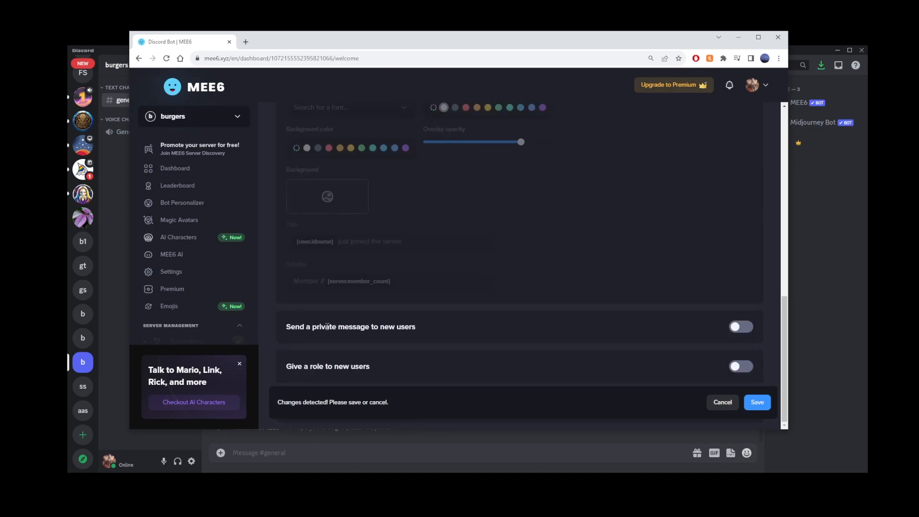
{"action": "mouse_move", "coordinate": [442, 334]}
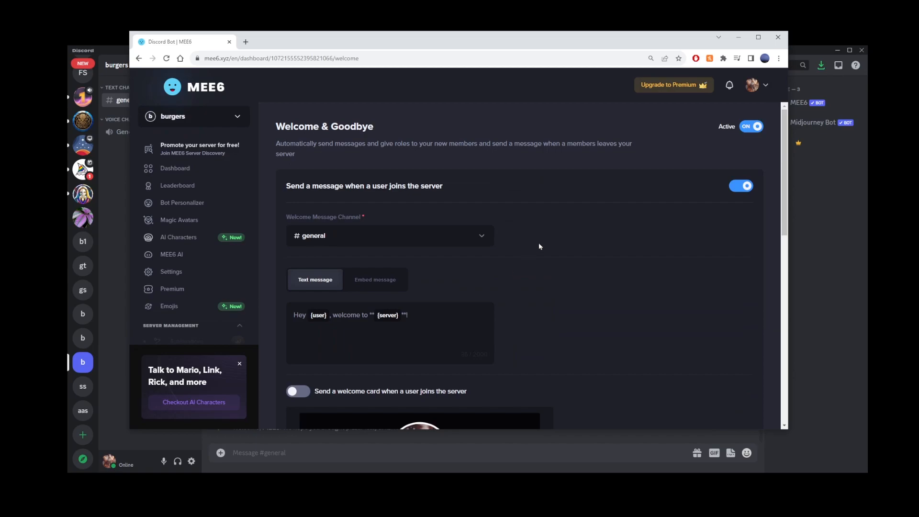
{"action": "mouse_move", "coordinate": [557, 235]}
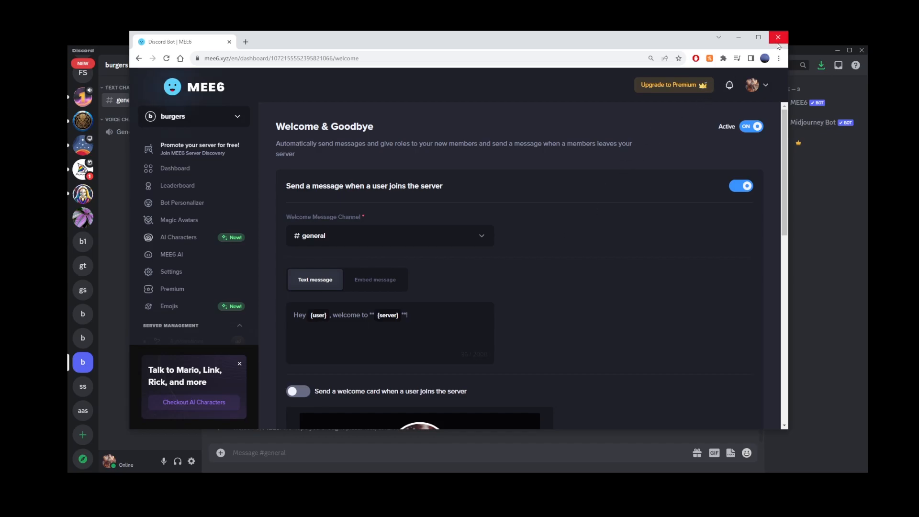
Step: Close Chrome to view burgers' #general showing MEE6's join message
{"action": "left_click", "coordinate": [777, 37]}
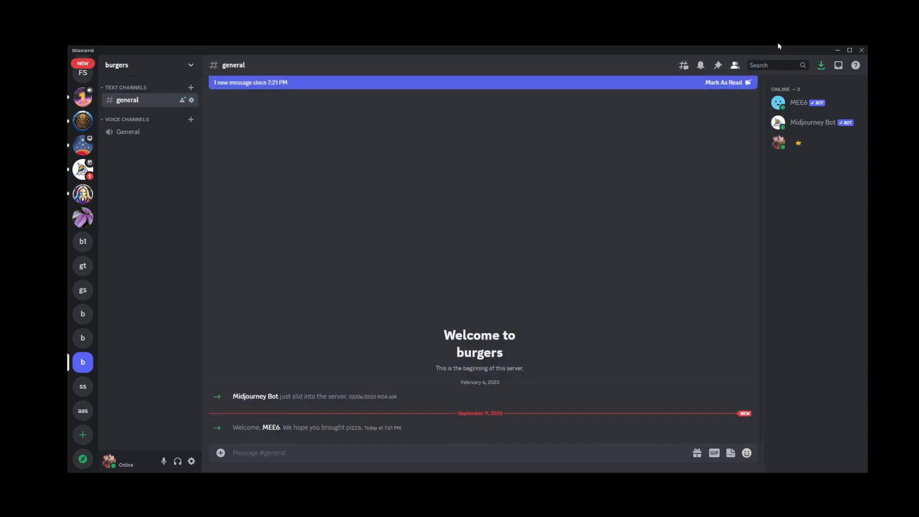